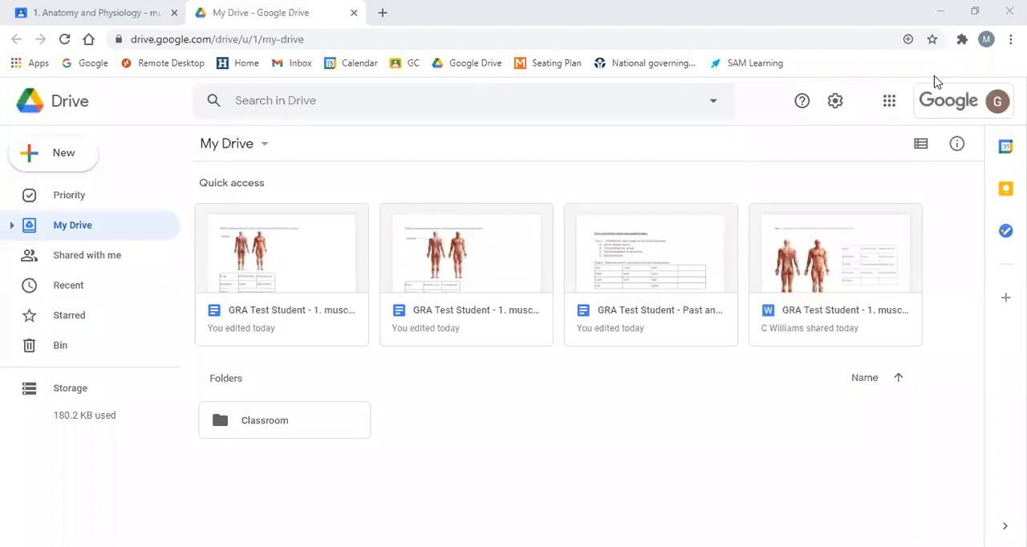
mouse_move(844, 74)
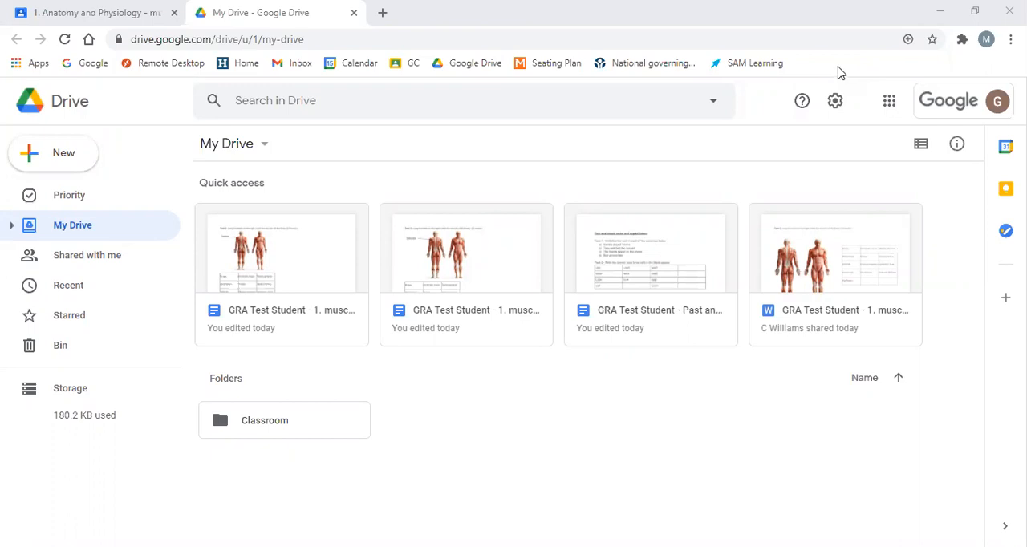
mouse_move(71, 100)
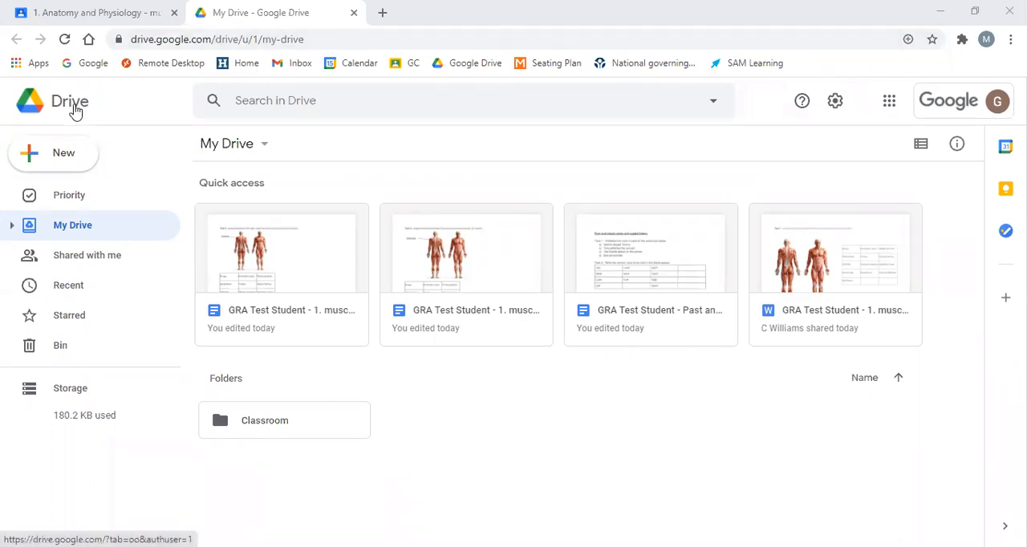
mouse_move(70, 101)
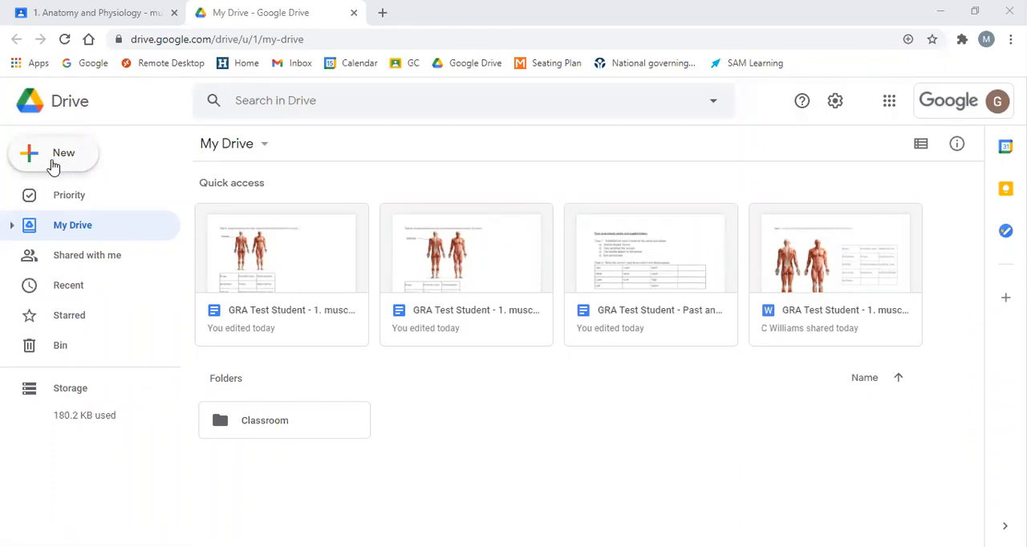
Upload picture 2.jpg from Pictures > Saved Pictures to My Drive
click(53, 153)
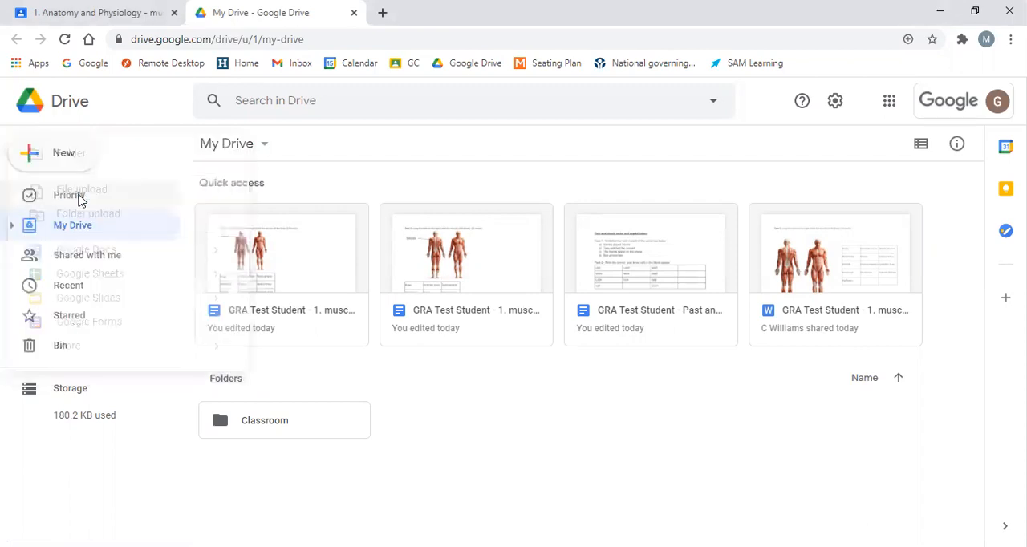
click(81, 189)
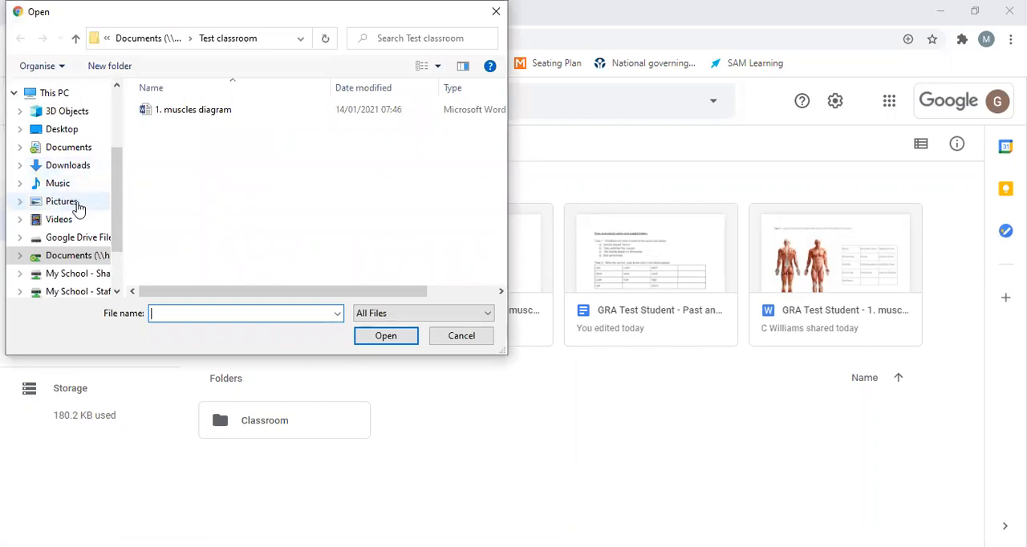
click(62, 201)
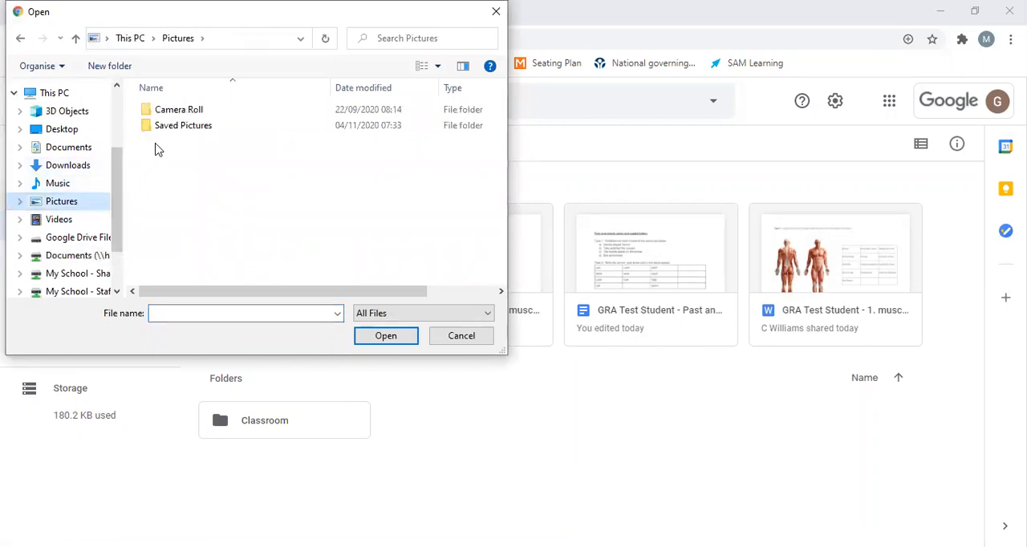
mouse_move(178, 125)
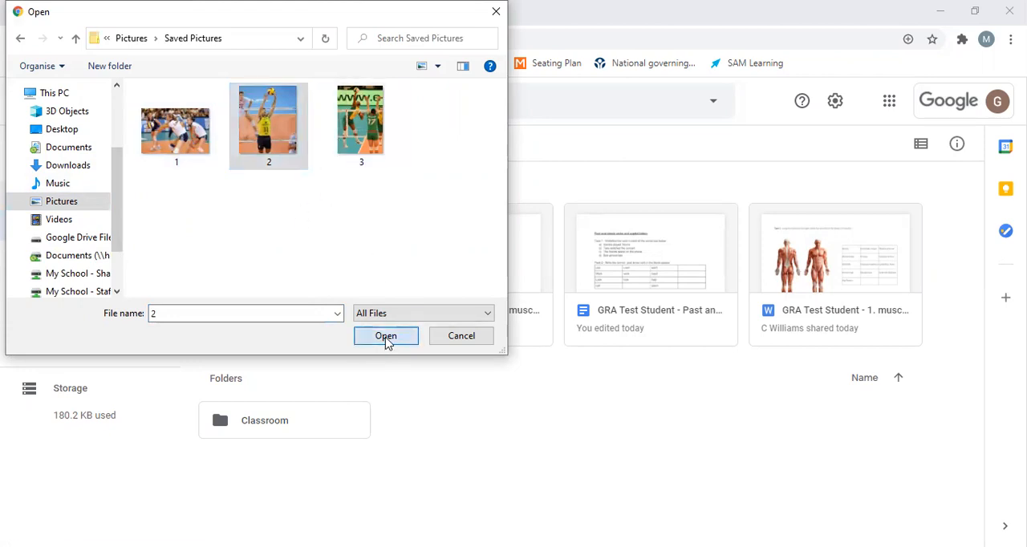
click(386, 335)
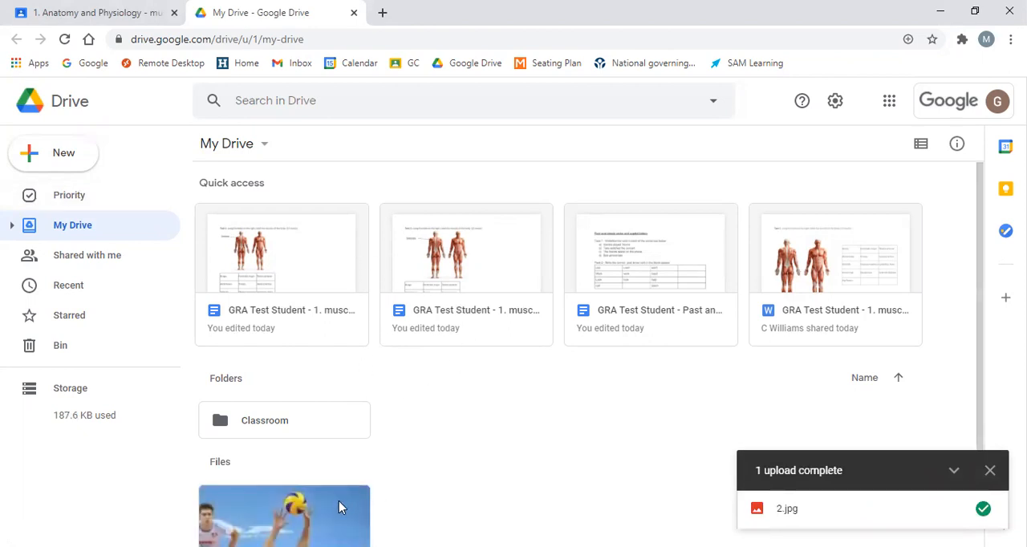
mouse_move(327, 520)
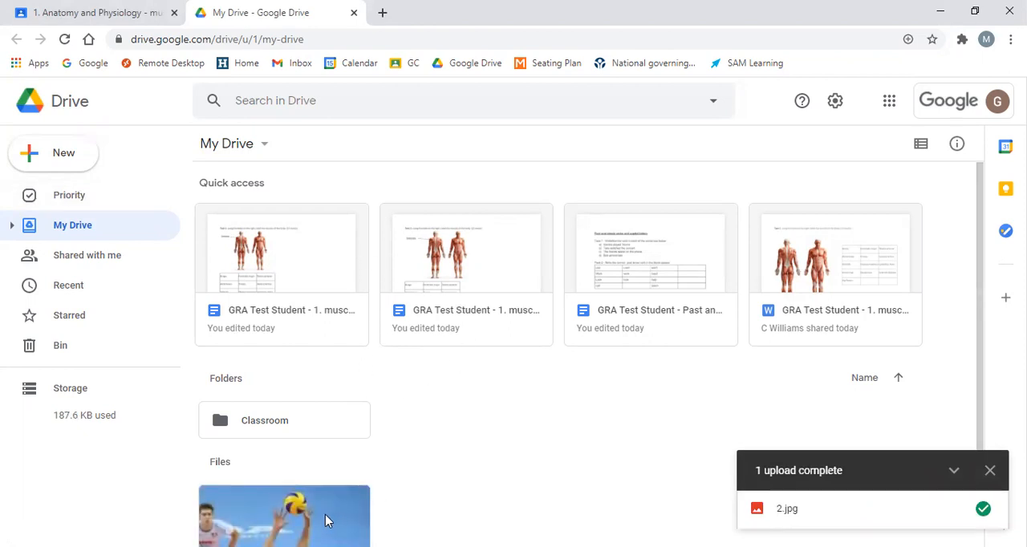
mouse_move(446, 489)
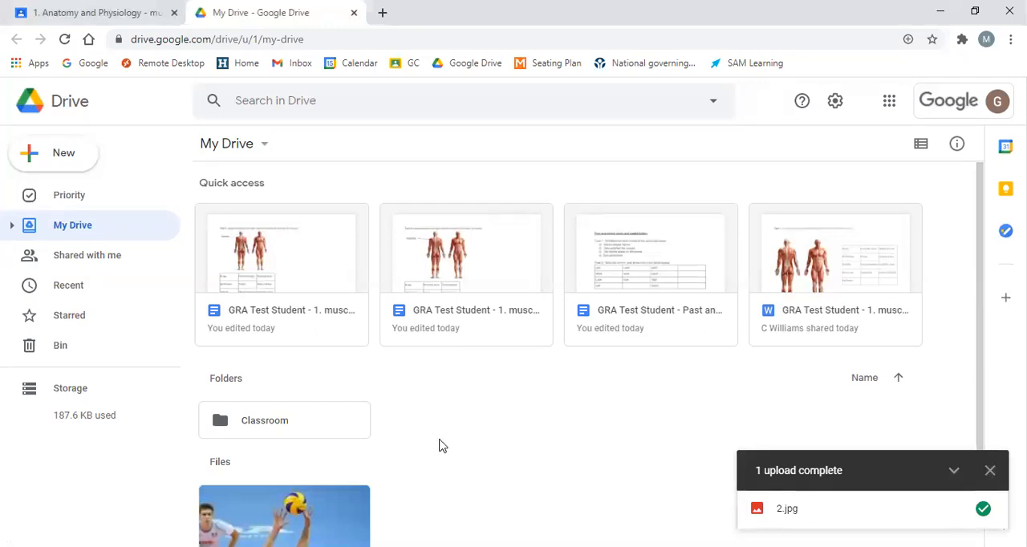
mouse_move(54, 153)
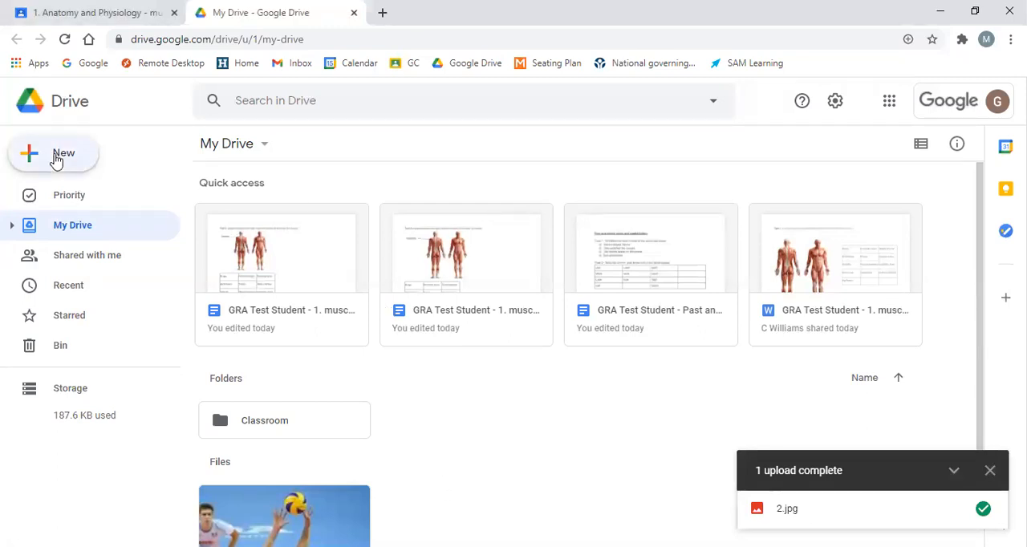
Switch from Drive back to the 'Anatomy and Physiology - muscles' Classroom tab
click(53, 153)
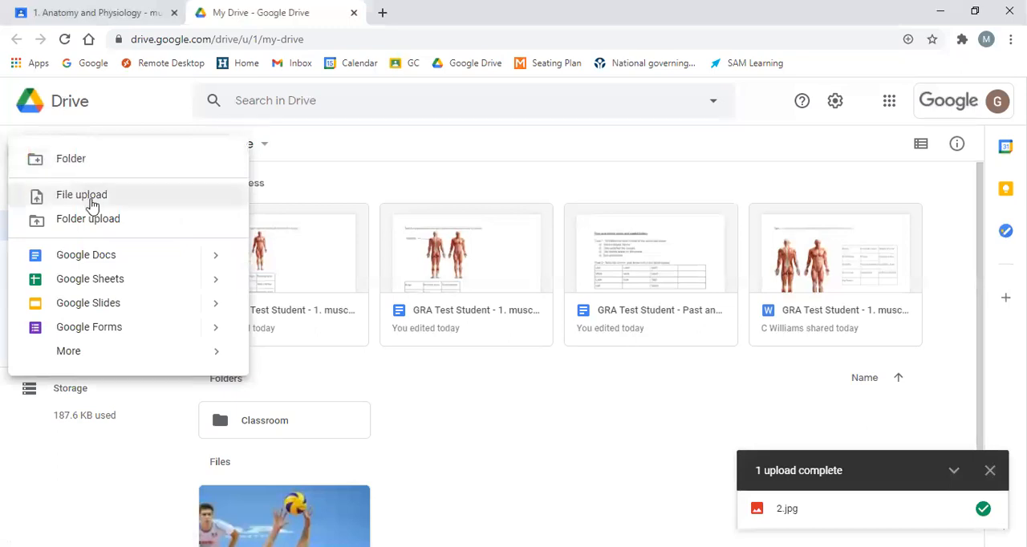
mouse_move(115, 199)
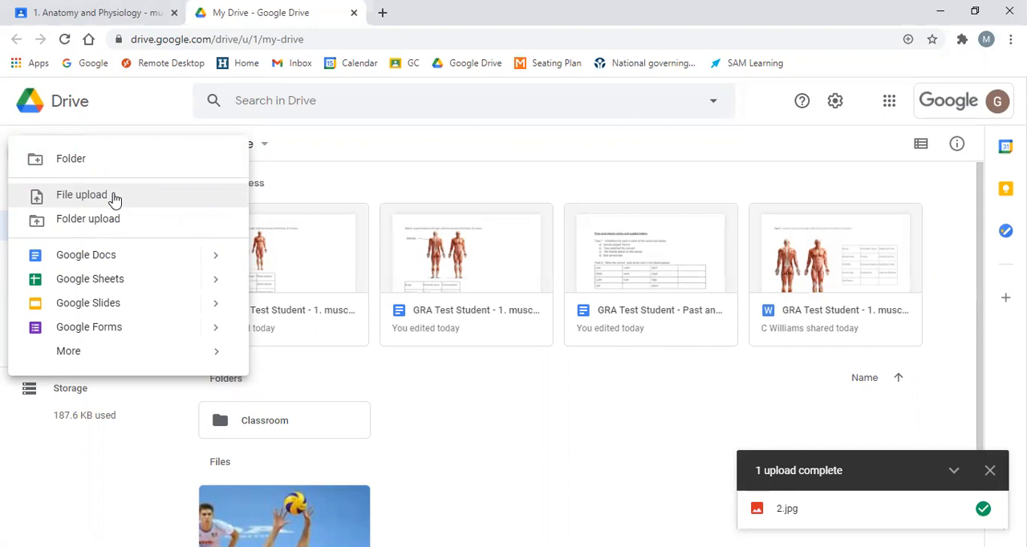
mouse_move(119, 175)
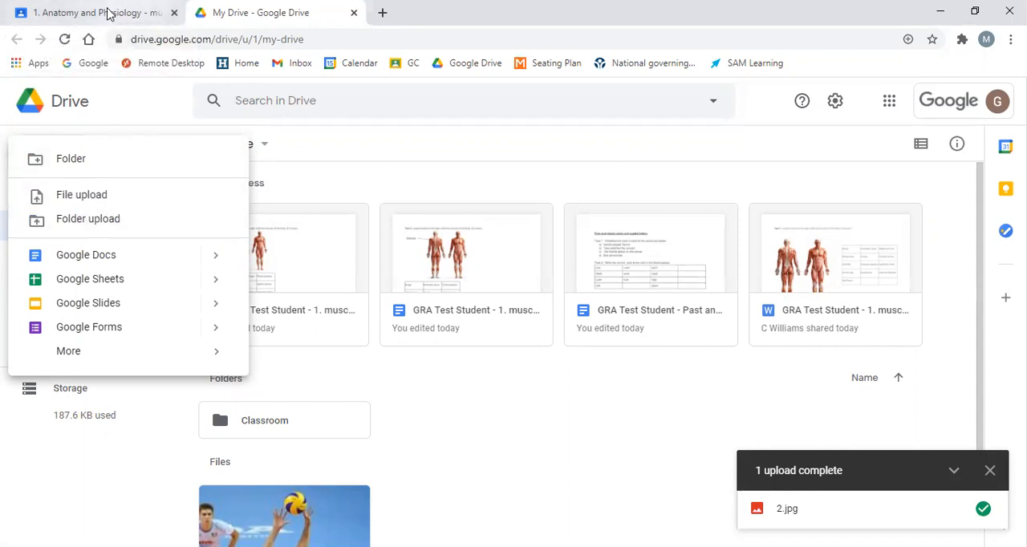
click(88, 12)
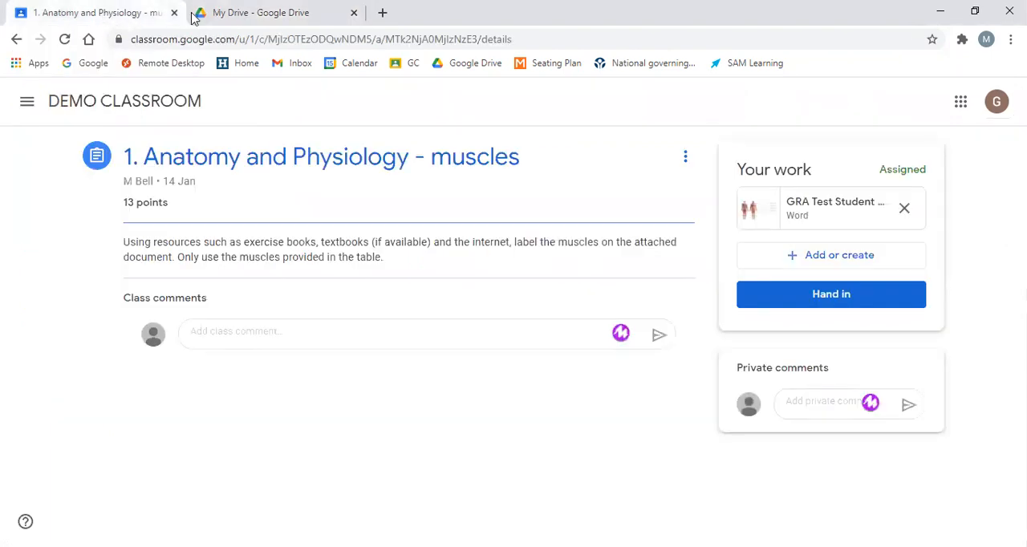
mouse_move(584, 265)
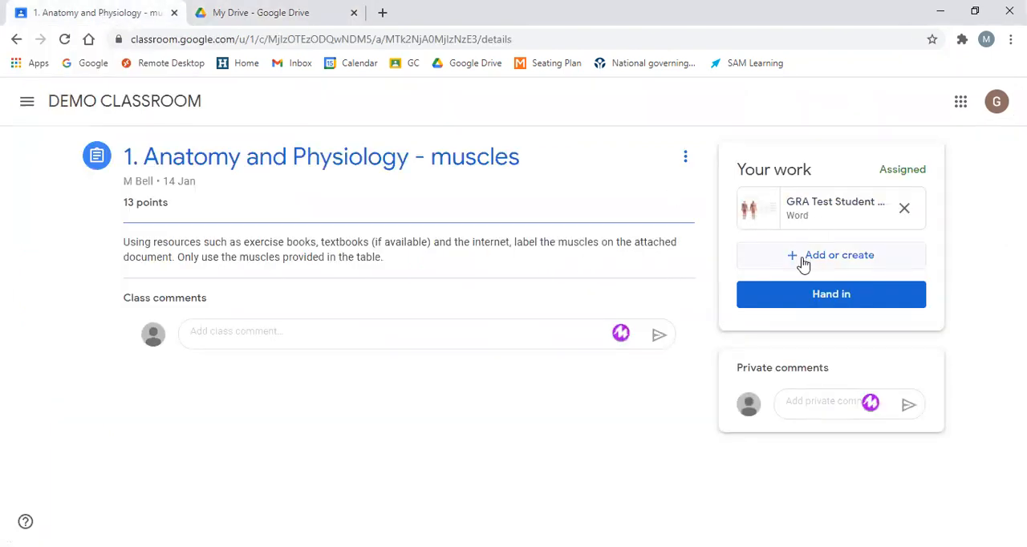
Open the Add or create menu in the assignment's Your work panel
click(831, 255)
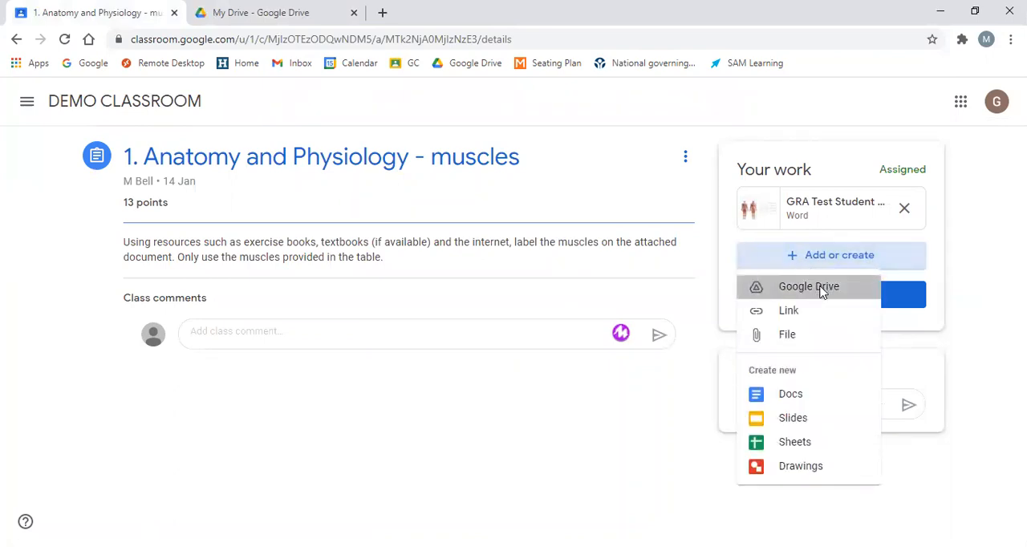
Insert 2.jpg from Google Drive's Recent files into the assignment's work
click(808, 287)
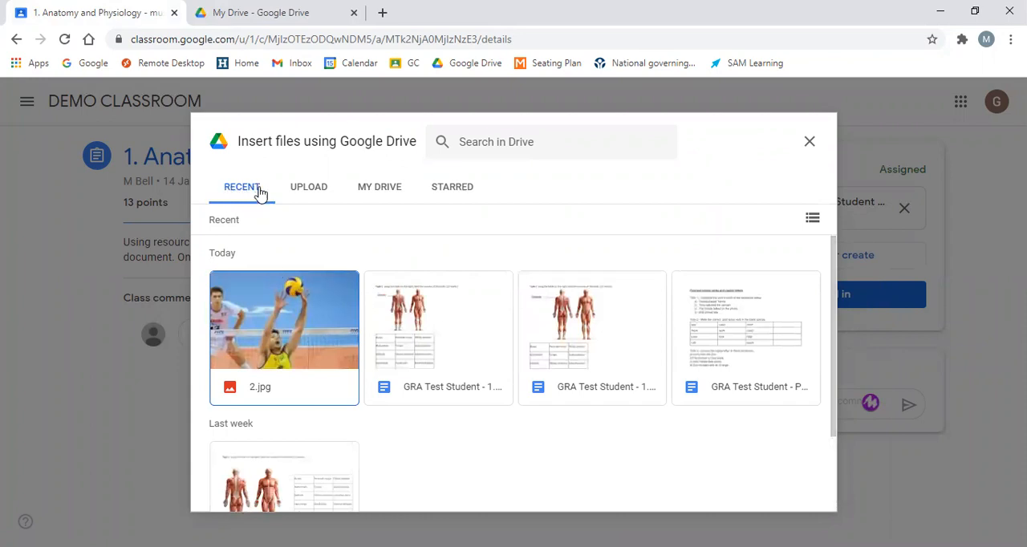
mouse_move(313, 266)
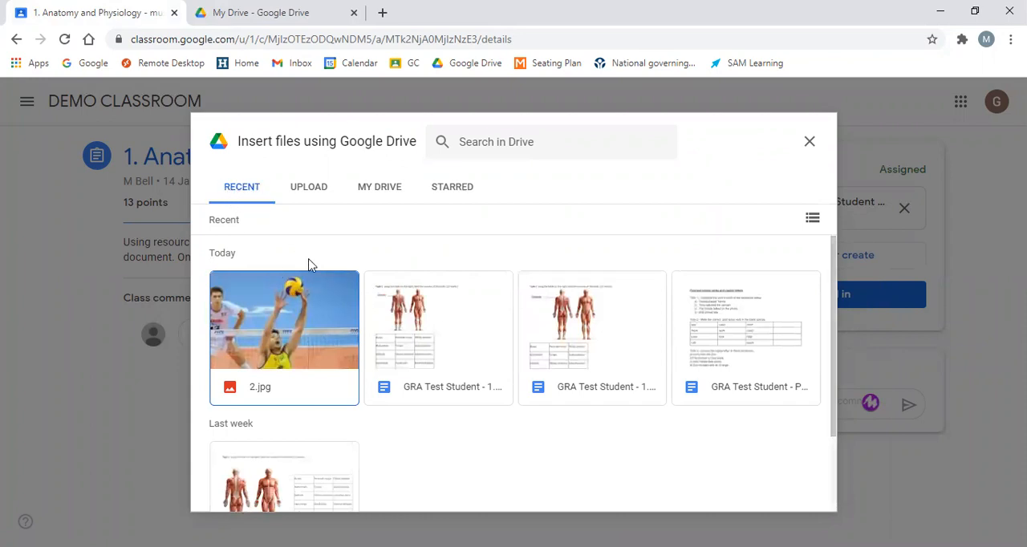
click(284, 321)
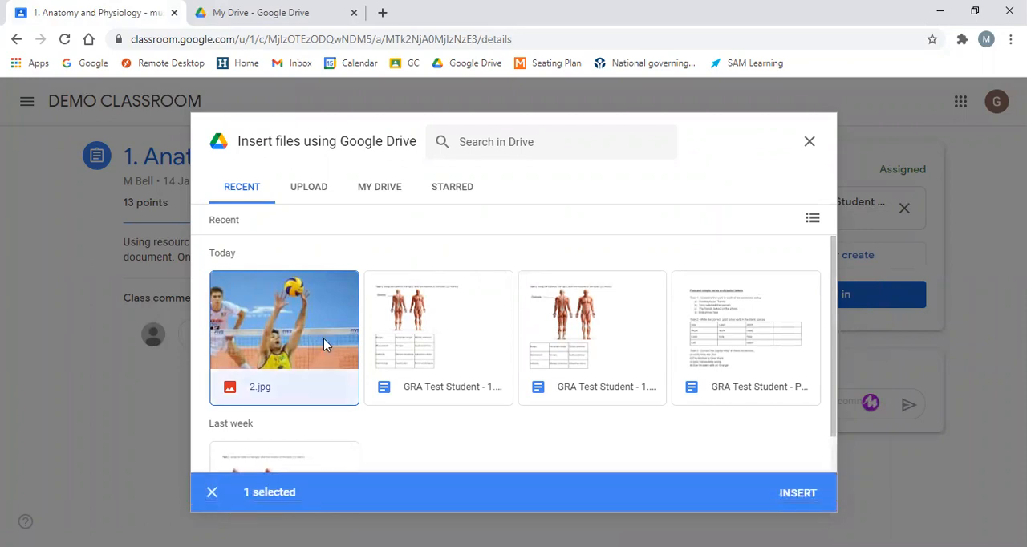
click(797, 493)
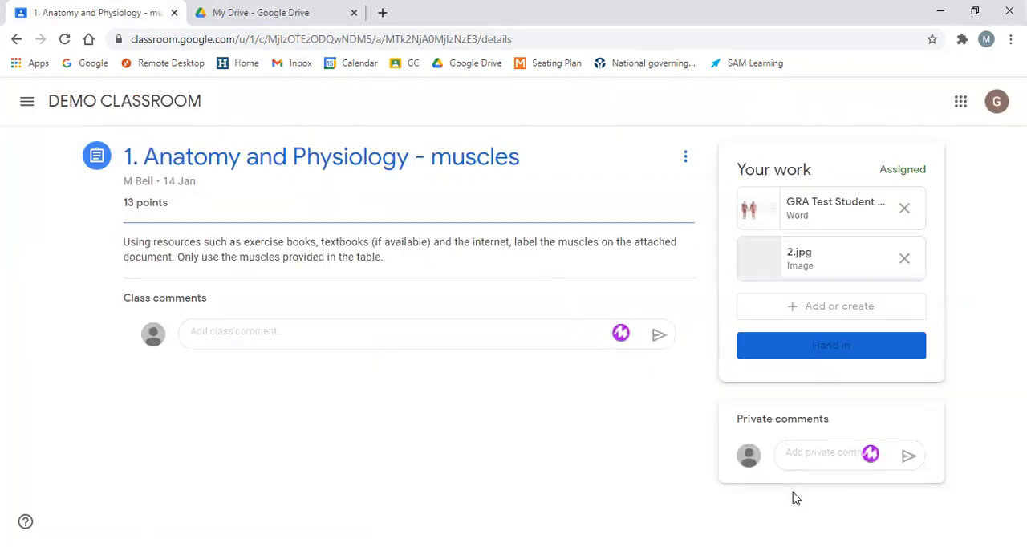